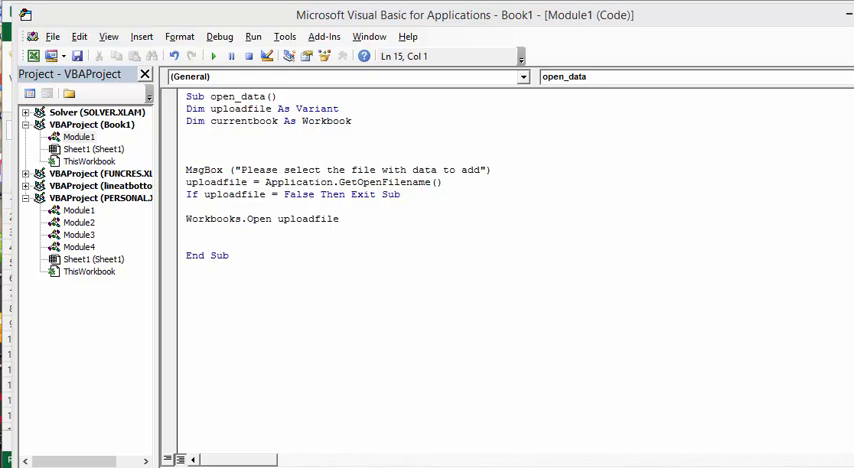
pyautogui.moveTo(210, 78)
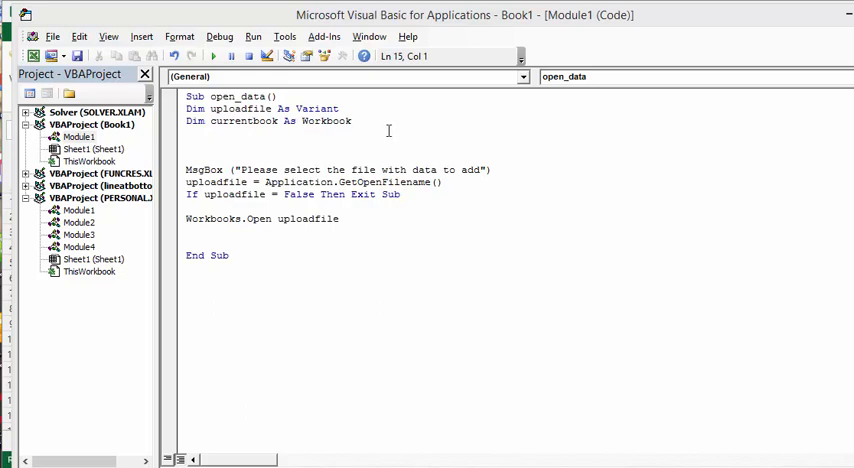
pyautogui.moveTo(470, 132)
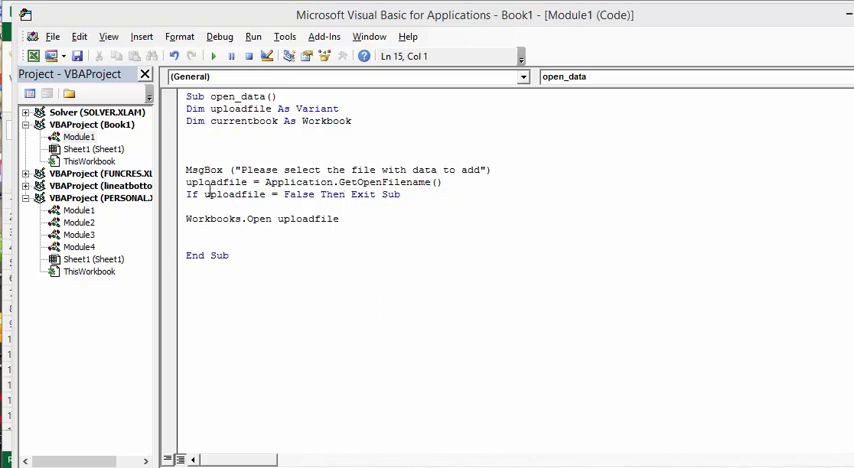
pyautogui.moveTo(204, 168)
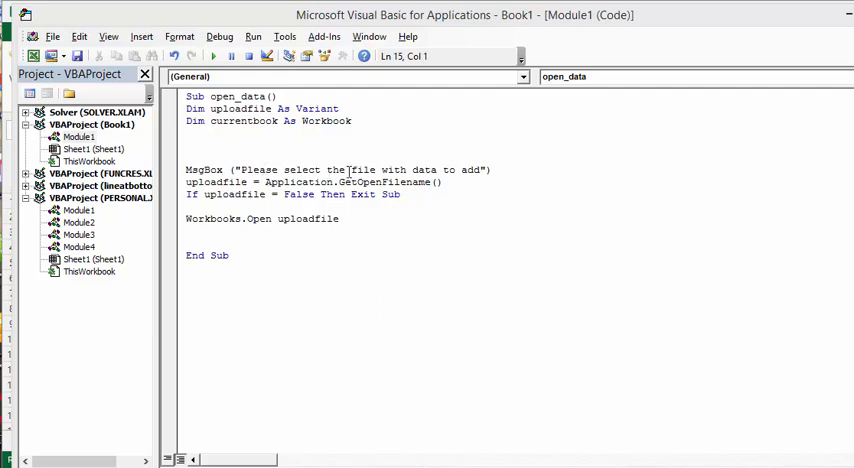
pyautogui.moveTo(364, 168)
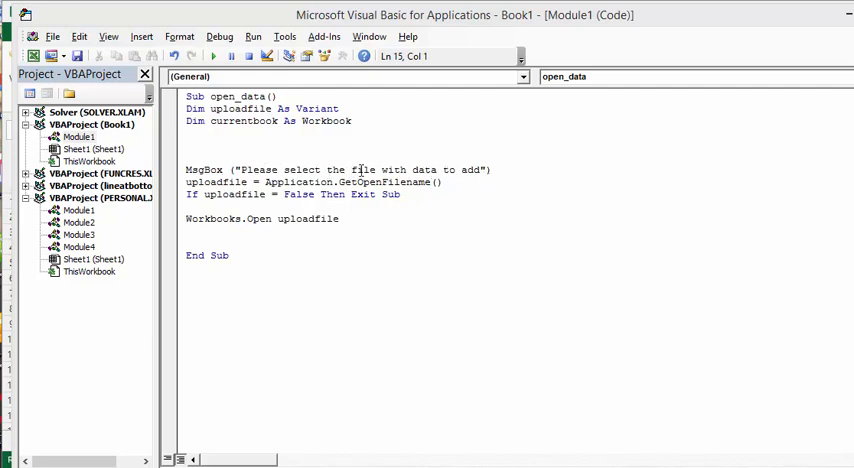
pyautogui.moveTo(320, 182)
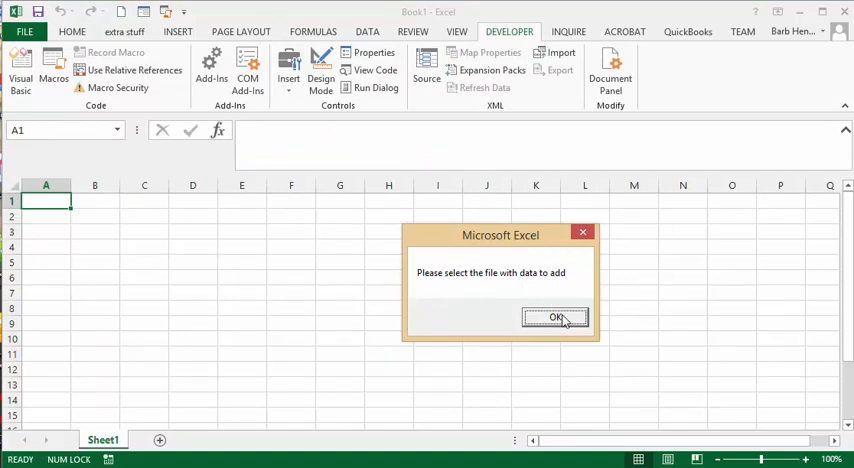
# Acknowledge the 'Please select the file with data to add' prompt so the Open dialog appears
pyautogui.click(556, 316)
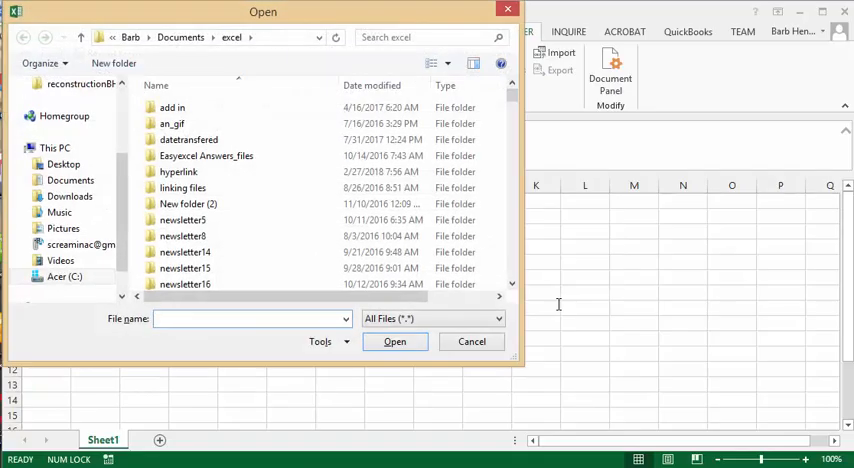
# Select the payrollslip workbook in the excel documents folder and open it in Excel
pyautogui.scroll(-3)
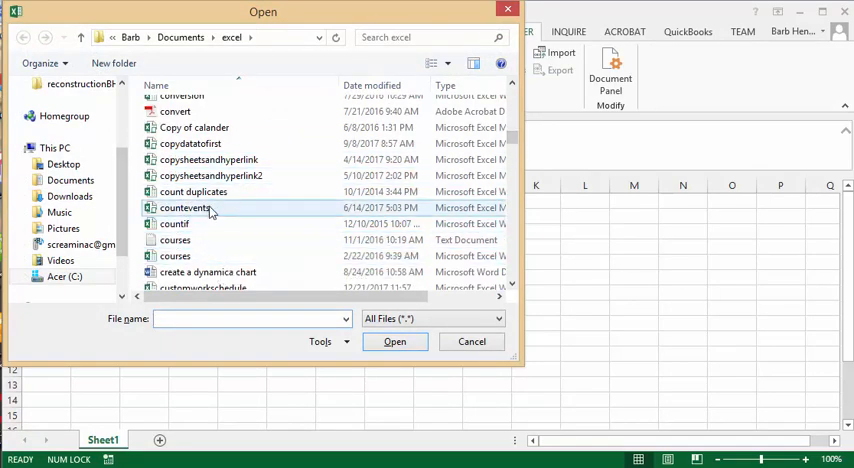
pyautogui.scroll(-3)
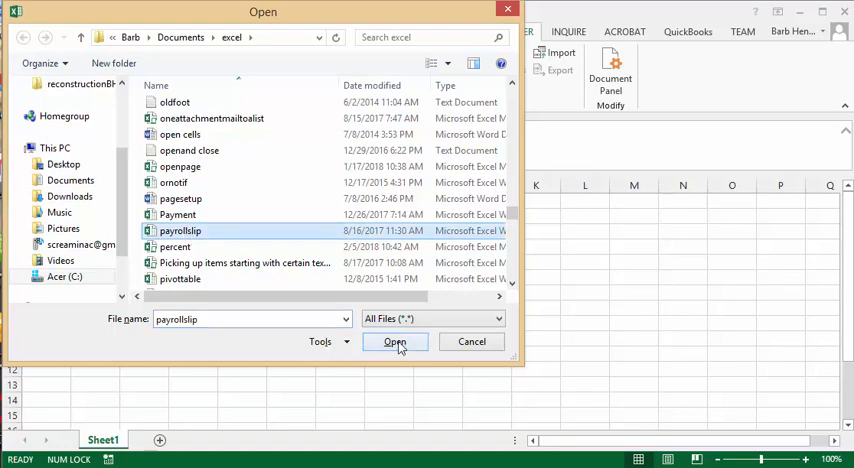
pyautogui.click(394, 342)
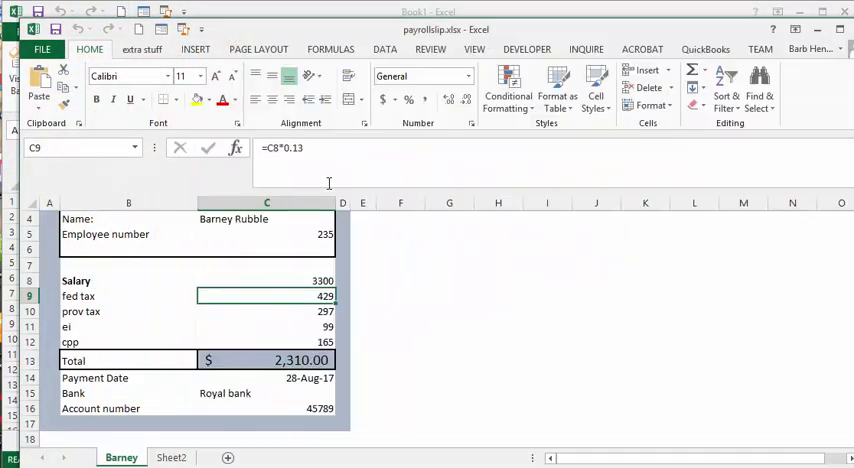
pyautogui.scroll(3)
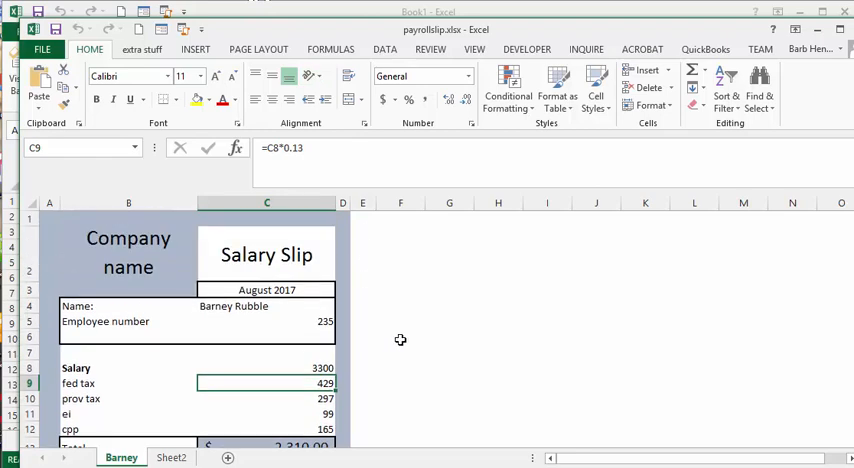
pyautogui.scroll(-3)
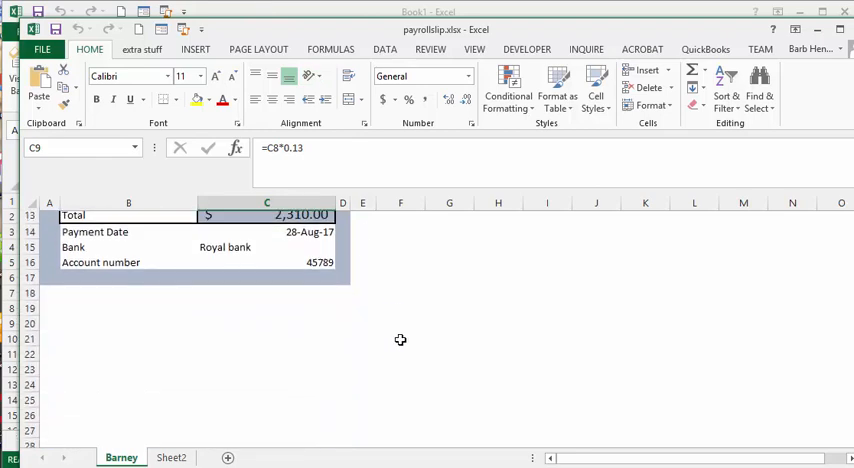
pyautogui.scroll(3)
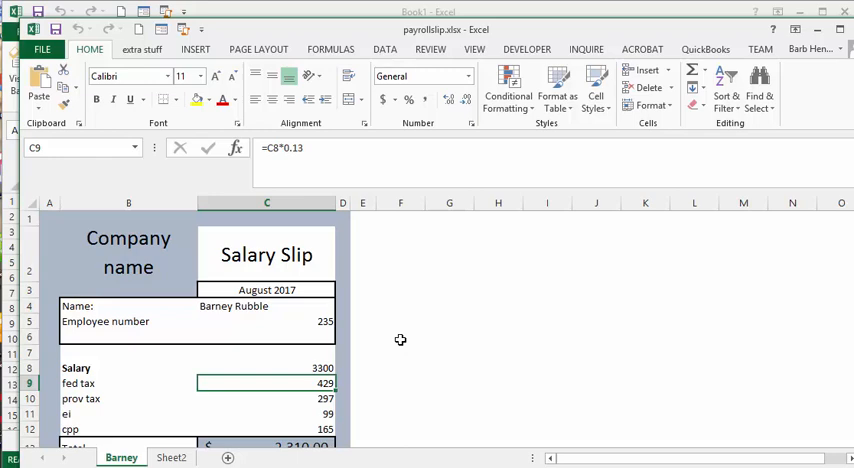
pyautogui.moveTo(394, 336)
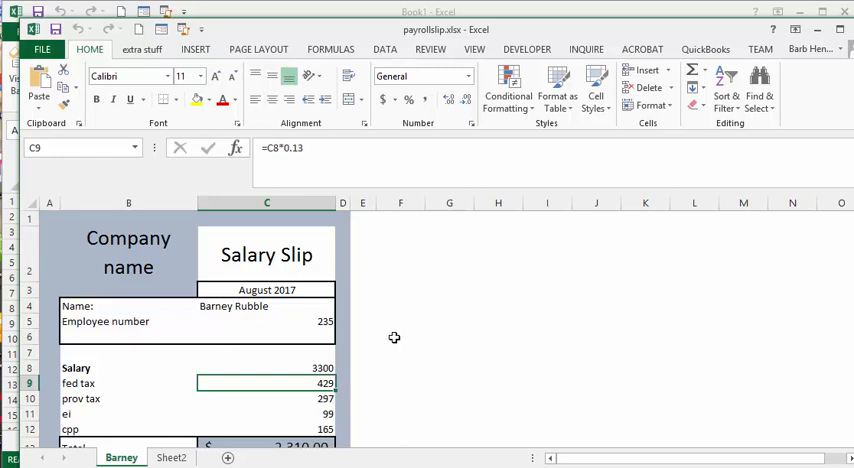